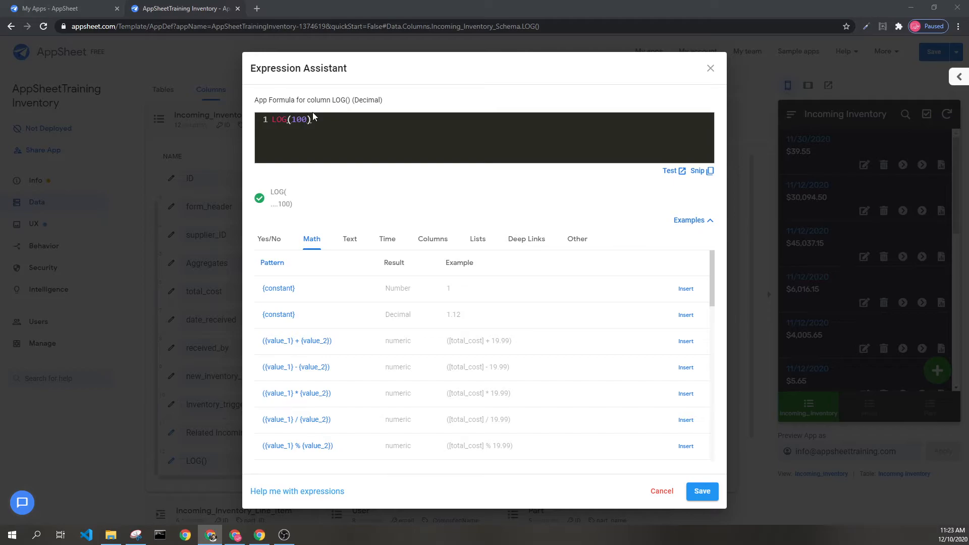
pyautogui.moveTo(433, 114)
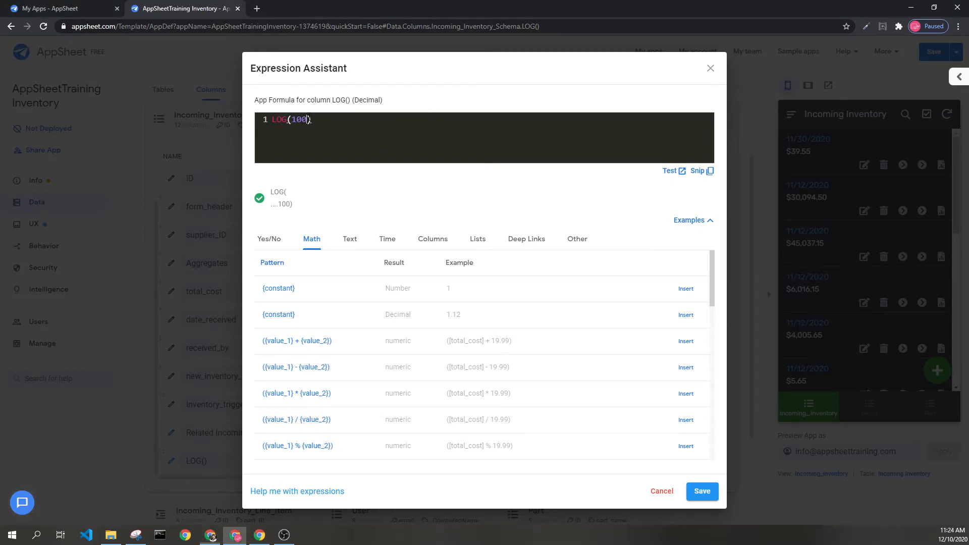
pyautogui.write(',')
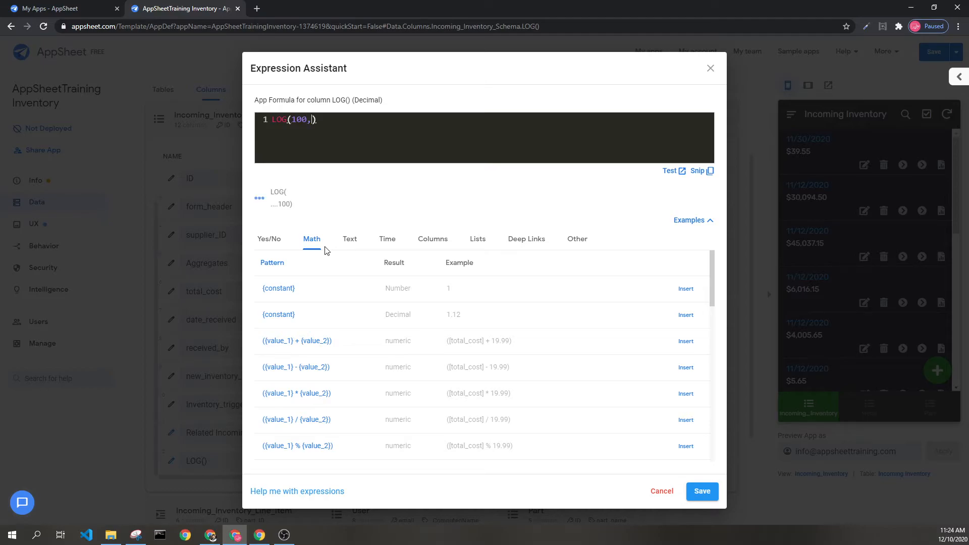
pyautogui.write('10')
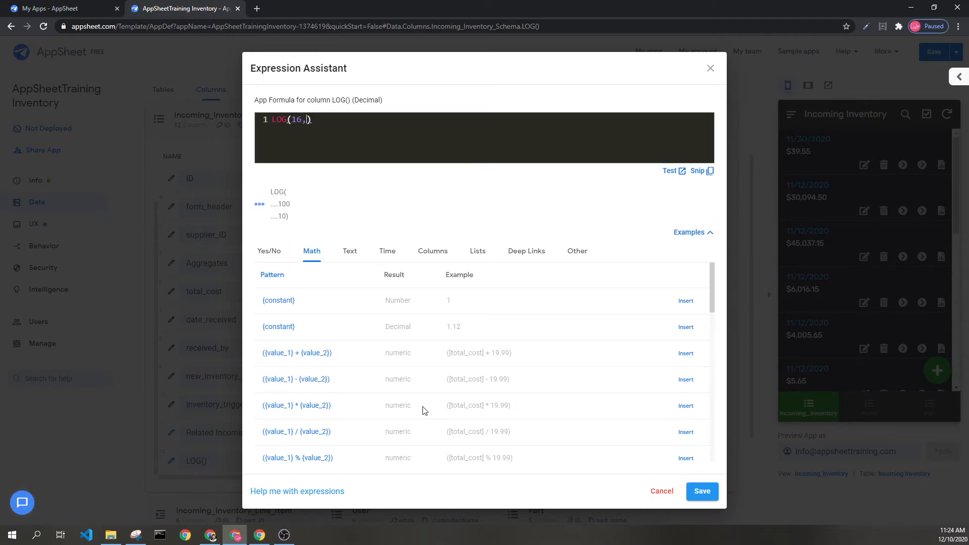
pyautogui.write('4')
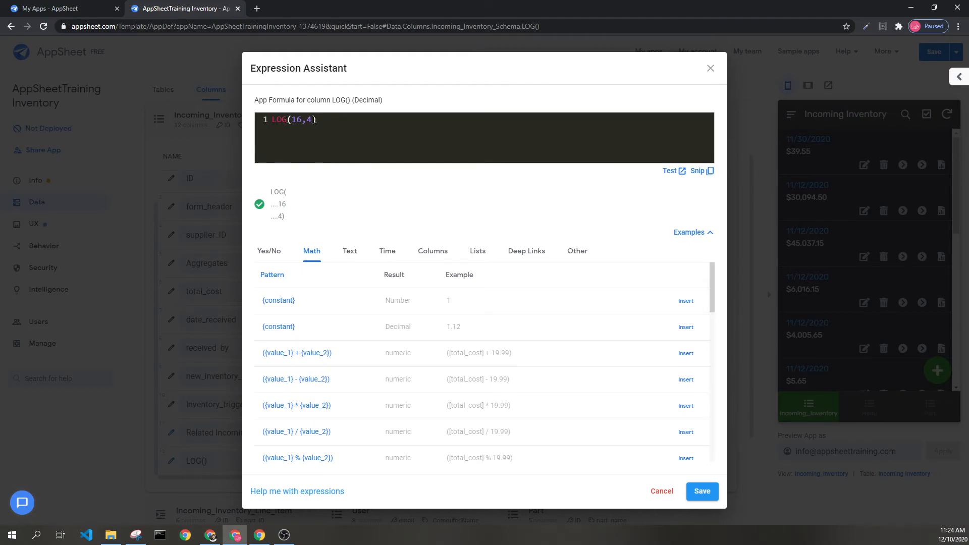
pyautogui.write('2')
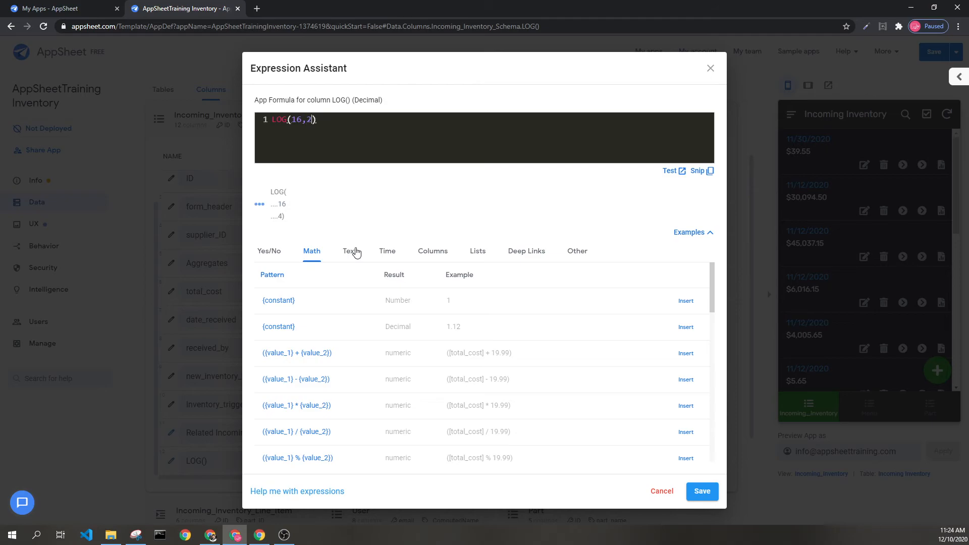